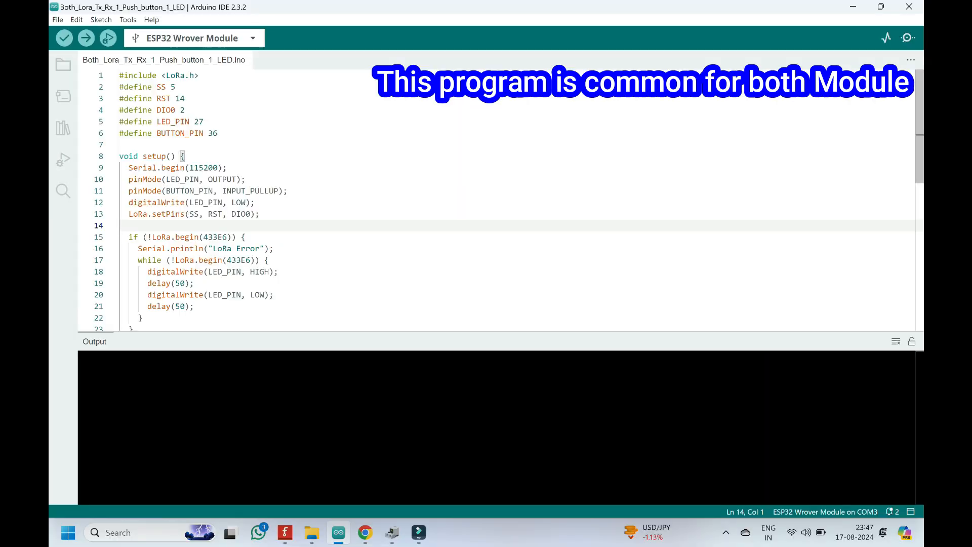
Check the Library Manager for the LoRa library named in the include line.
double_click(175, 75)
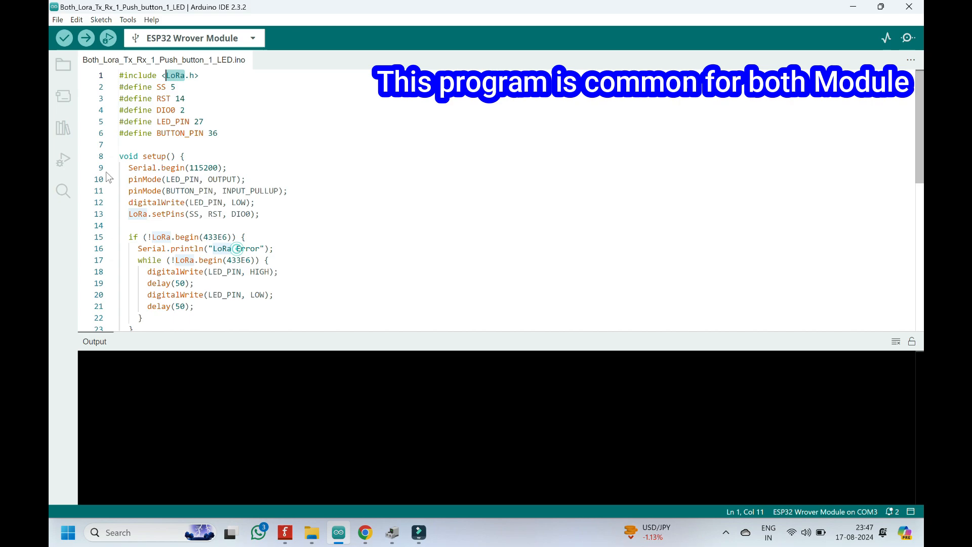
left_click(63, 128)
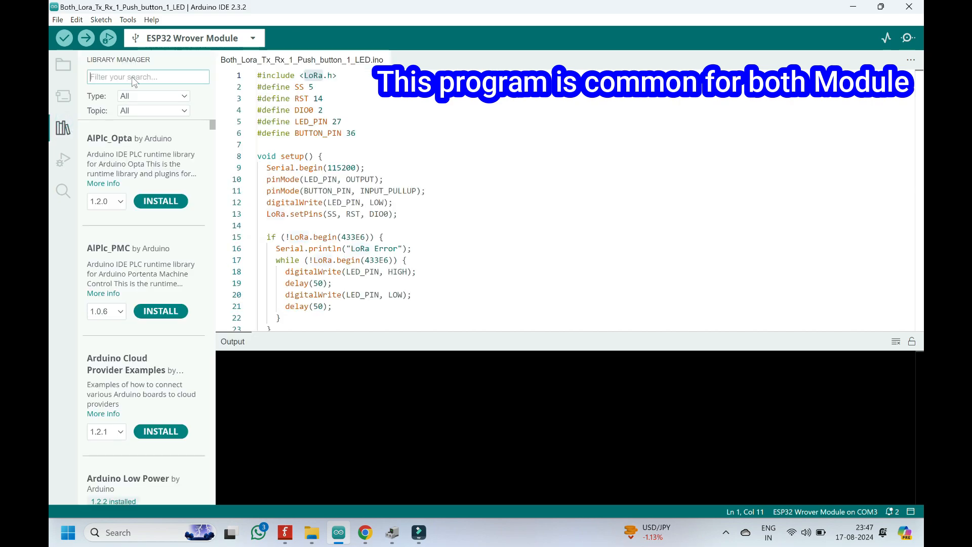
type("LoRa")
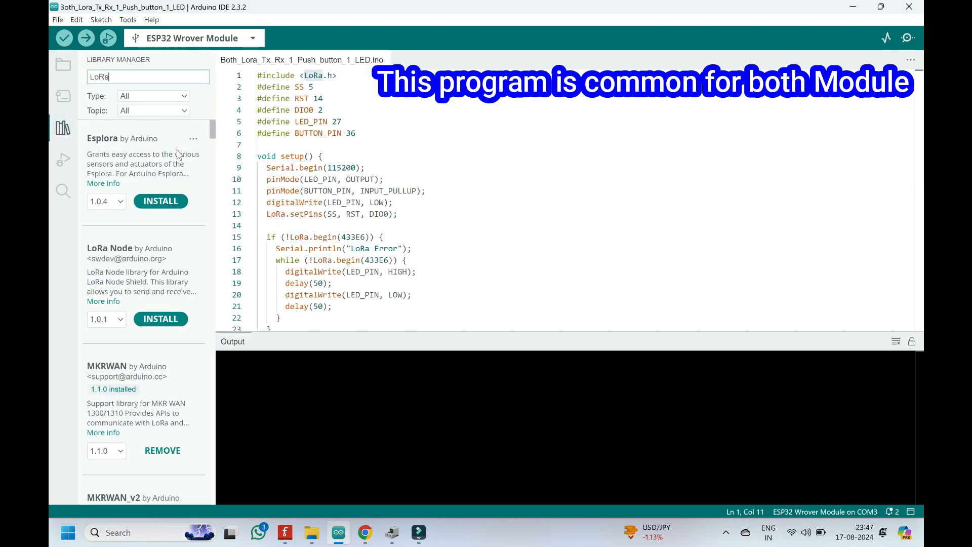
scroll("down", 3)
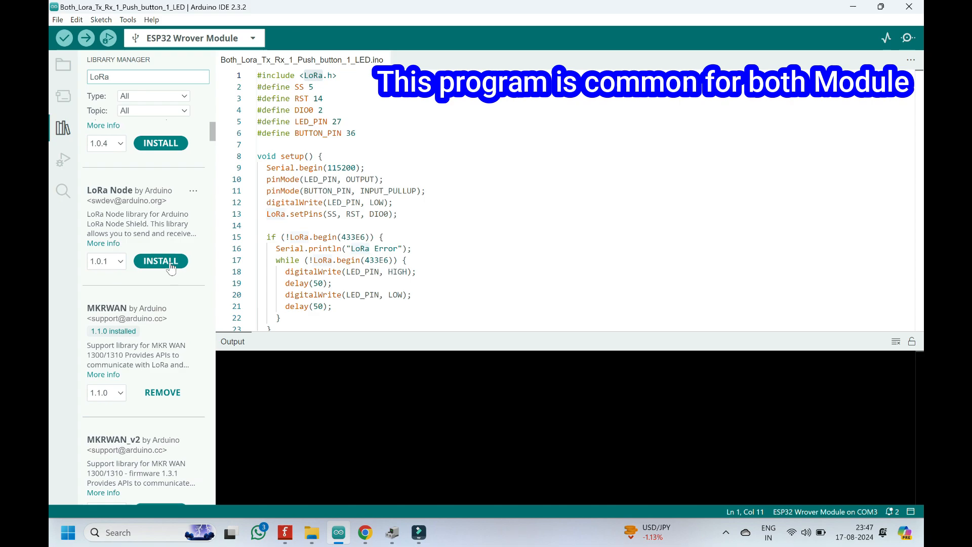
scroll("down", 3)
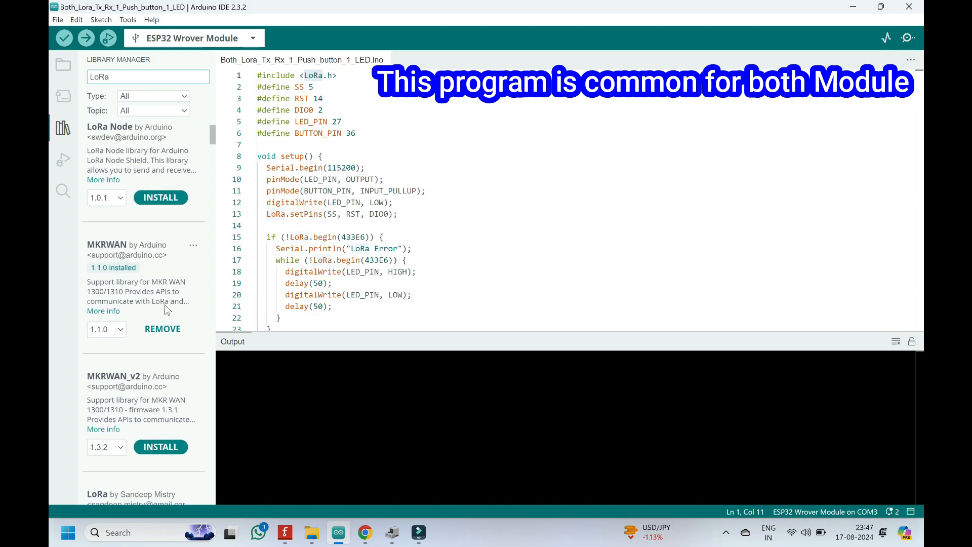
scroll("down", 3)
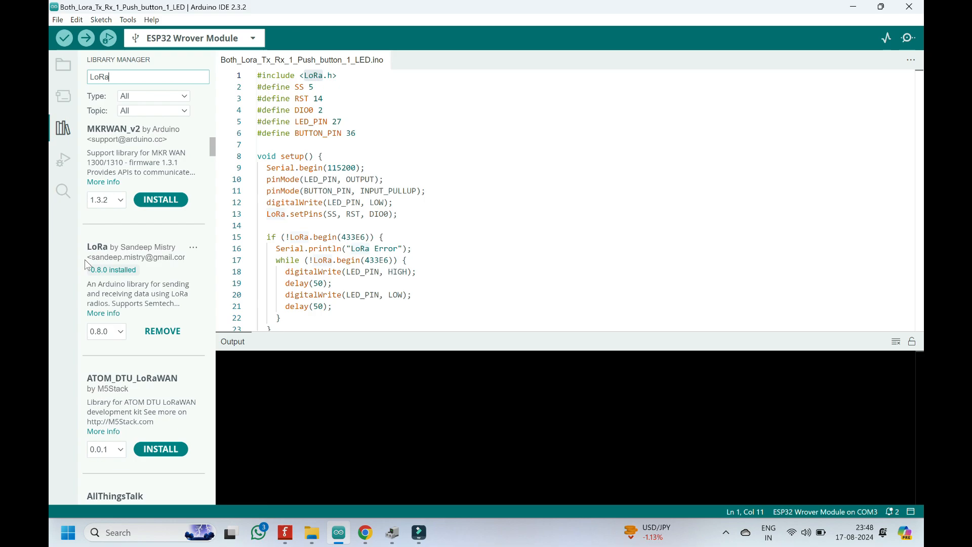
mouse_move(177, 279)
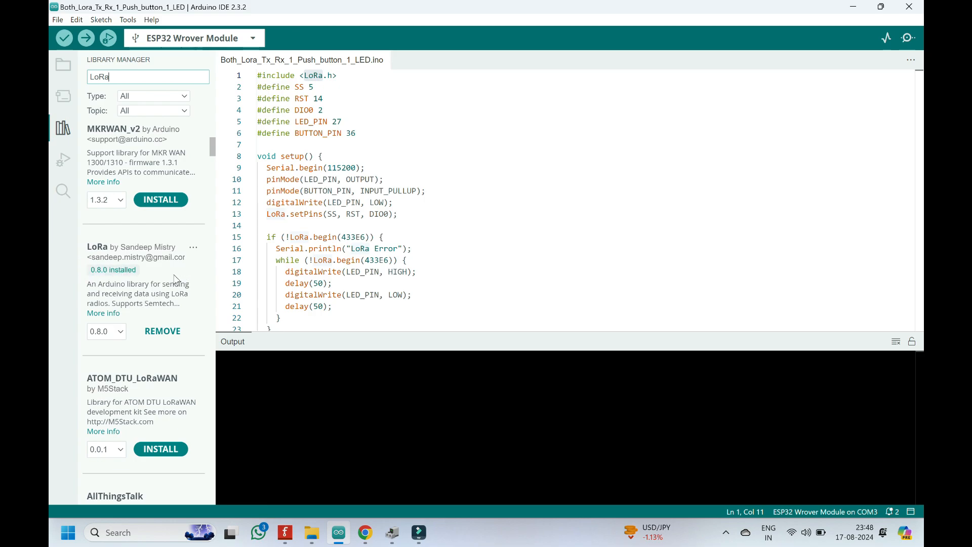
mouse_move(120, 323)
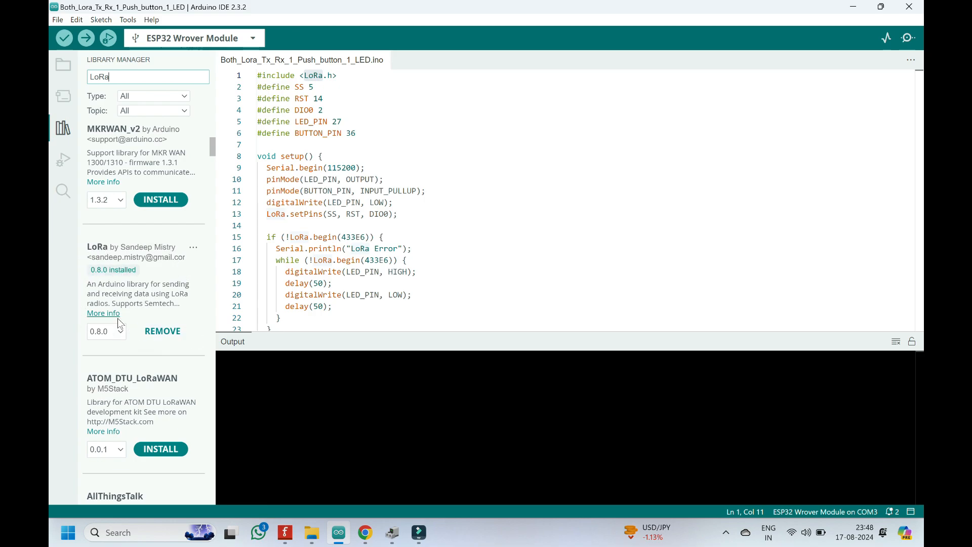
Target the ESP32 Wrover Module on COM3 and upload the sketch to it.
left_click(63, 128)
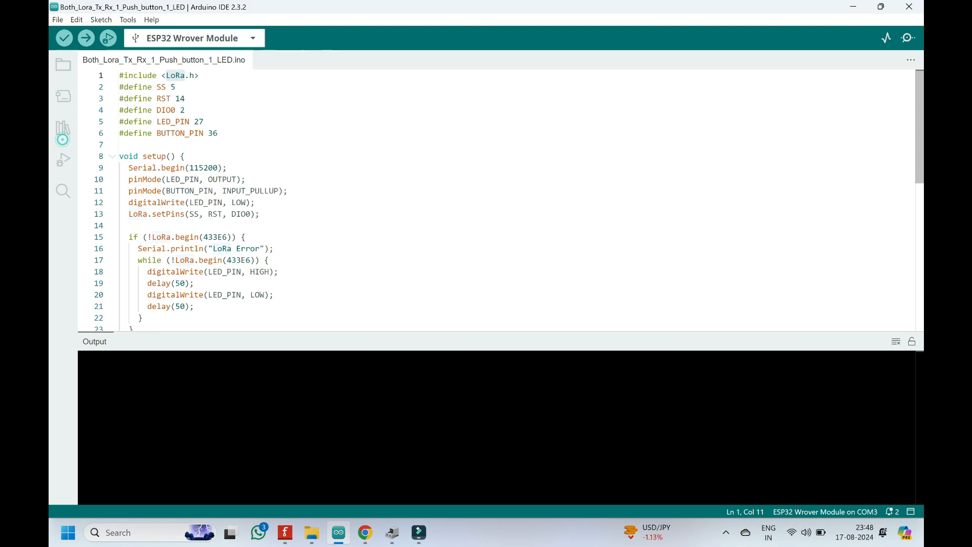
left_click(252, 38)
type("w")
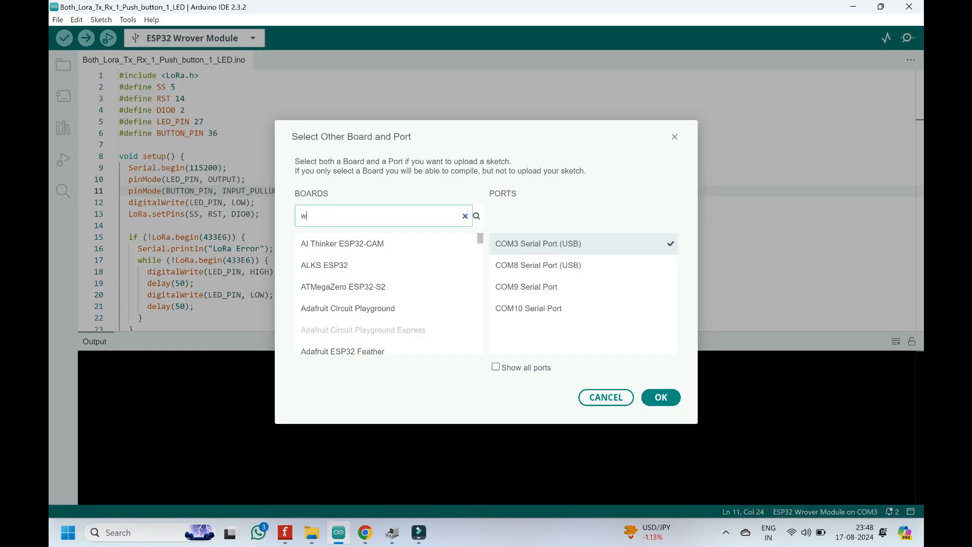
type("ro")
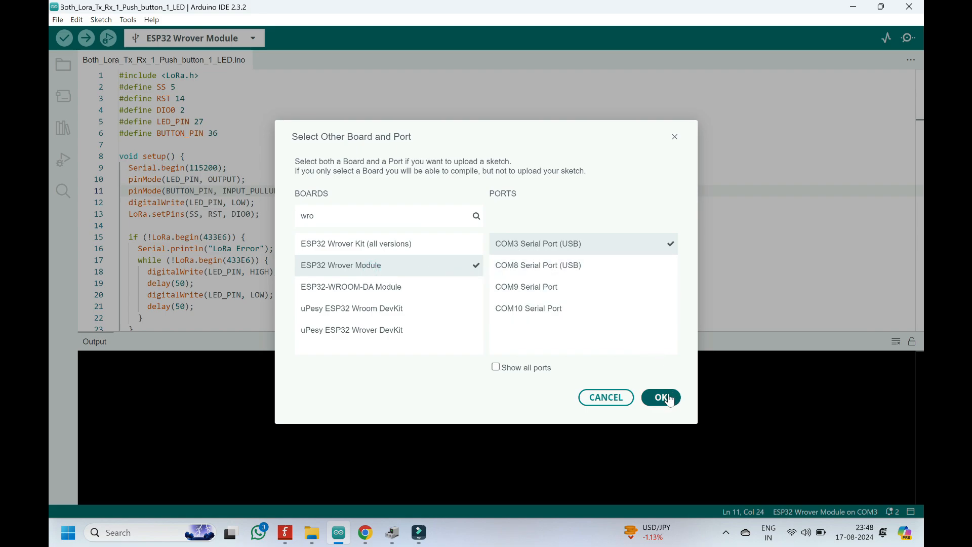
left_click(660, 397)
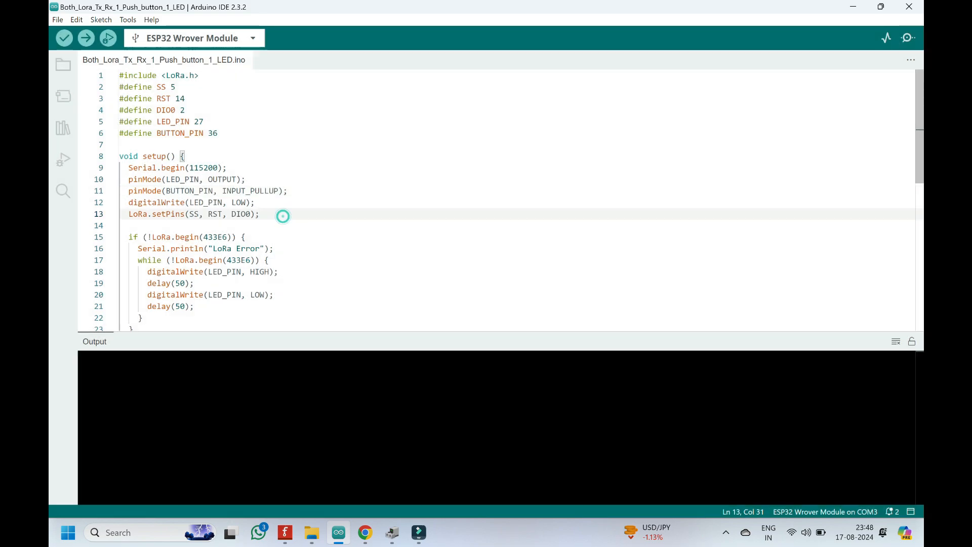
left_click(86, 38)
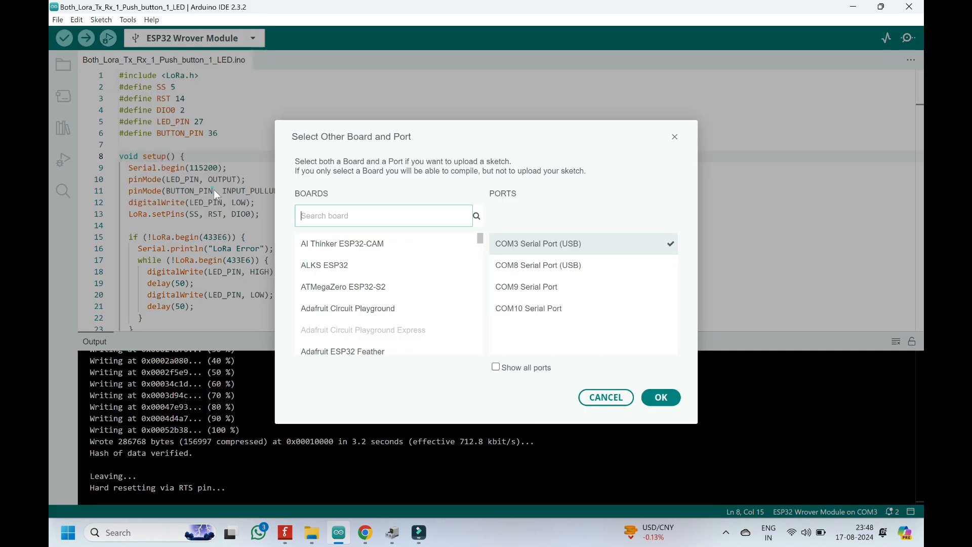
Switch the ESP32 Wrover Module's port to COM8 Serial Port (USB).
left_click(537, 265)
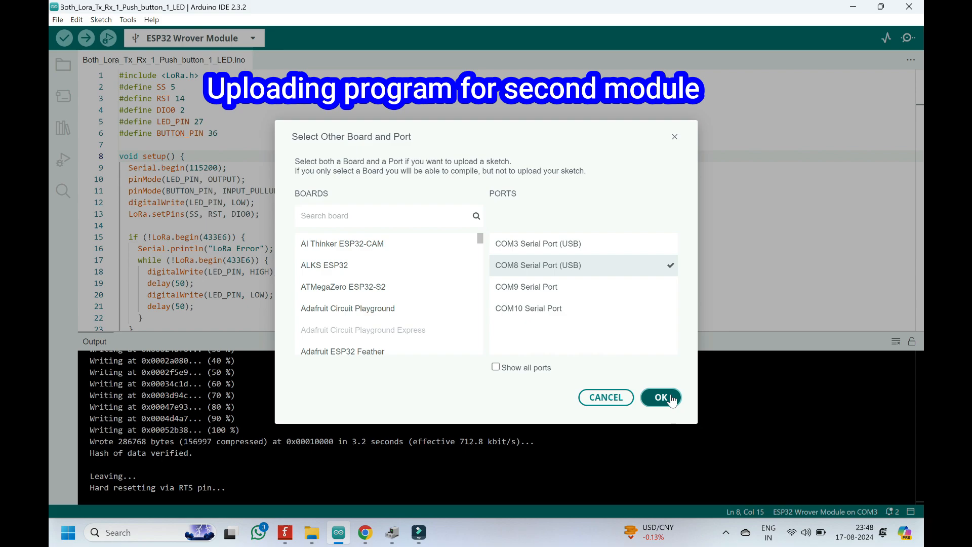
left_click(660, 397)
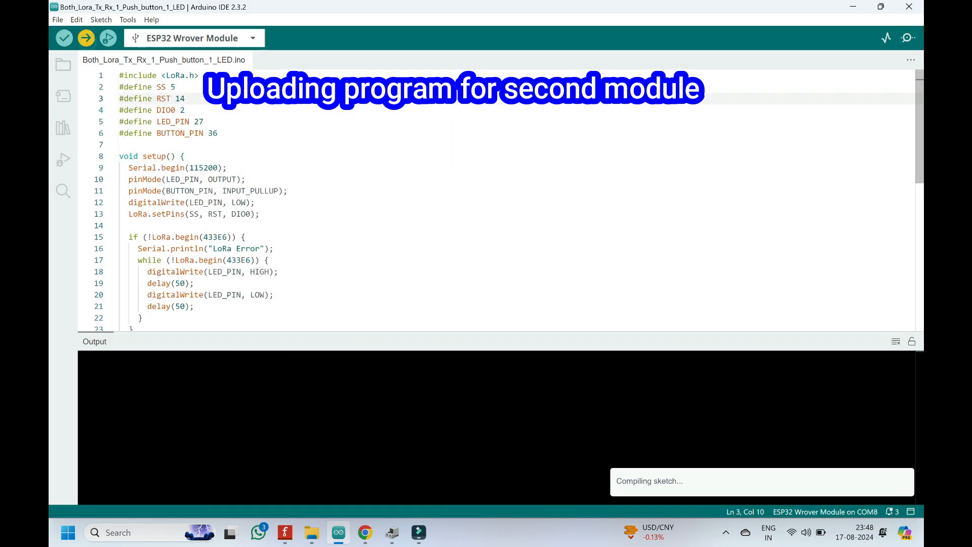